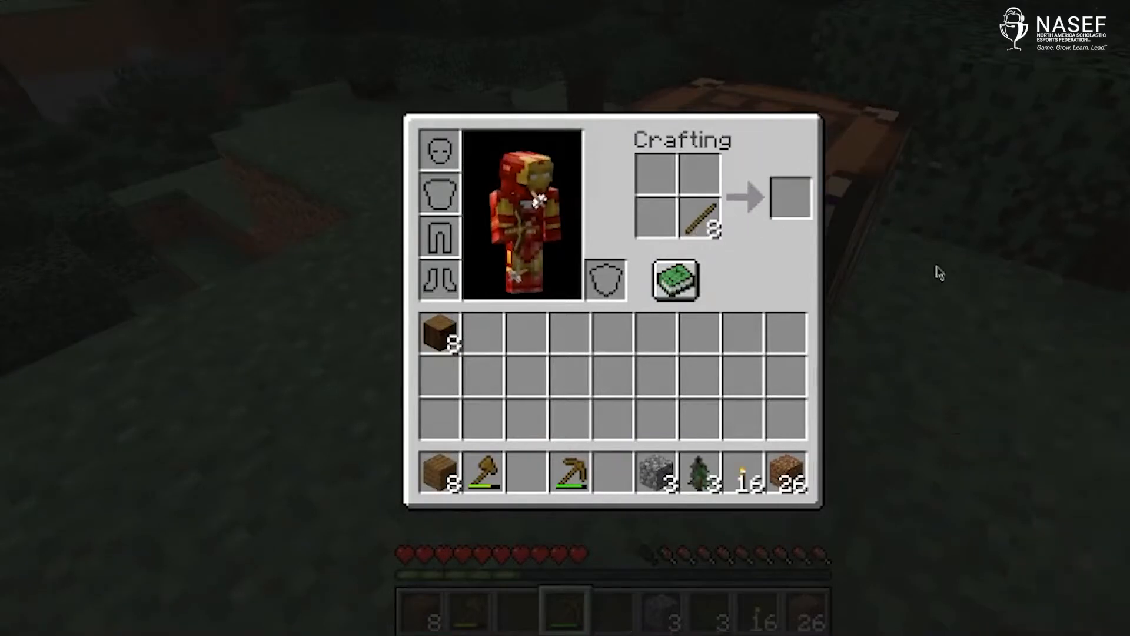
- Close the inventory holding the eight crafted sticks and return to the world by the crafting table
{"action": "key", "text": "Escape"}
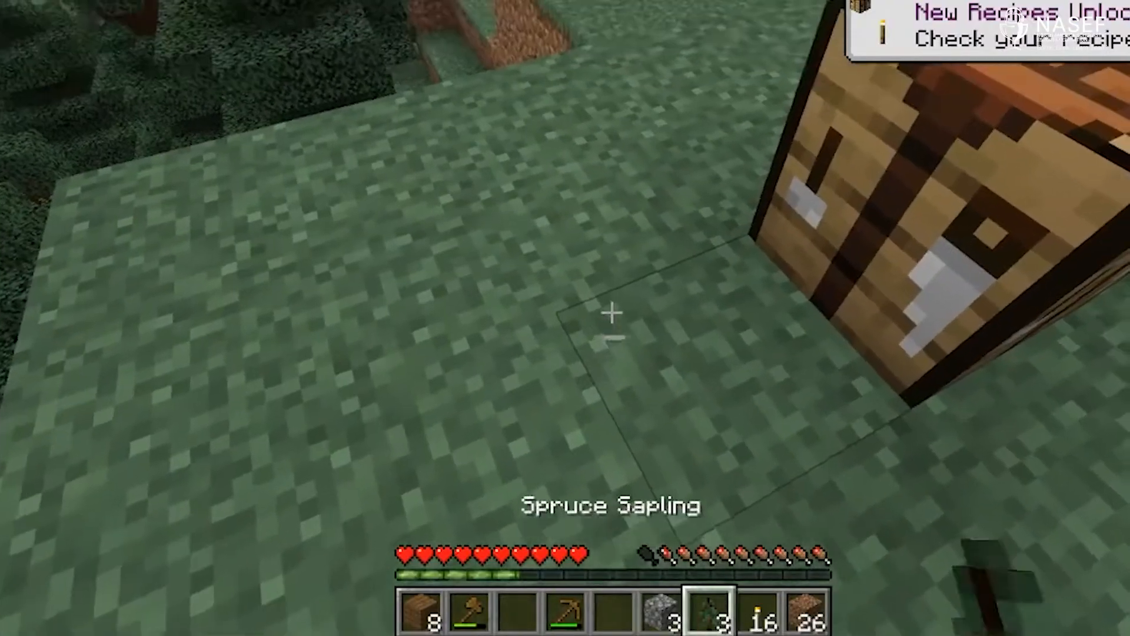